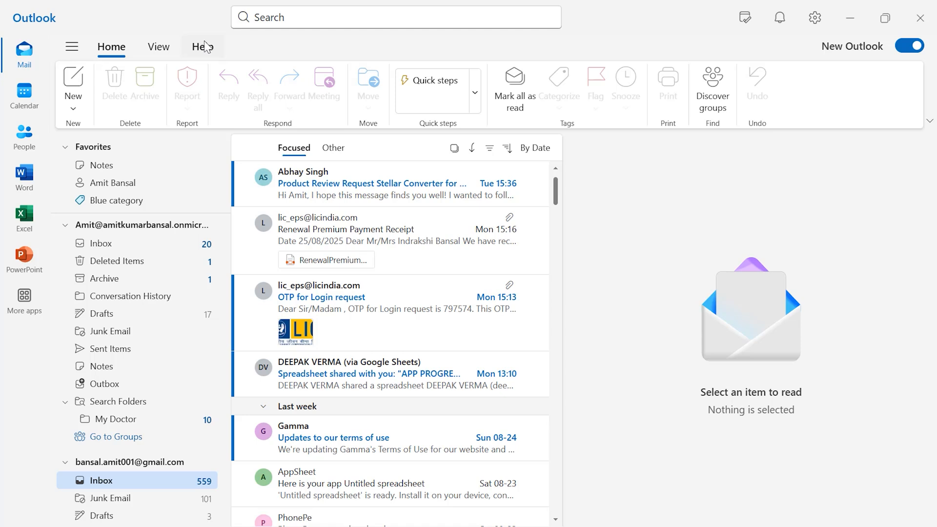
{"action": "mouse_move", "coordinate": [514, 90]}
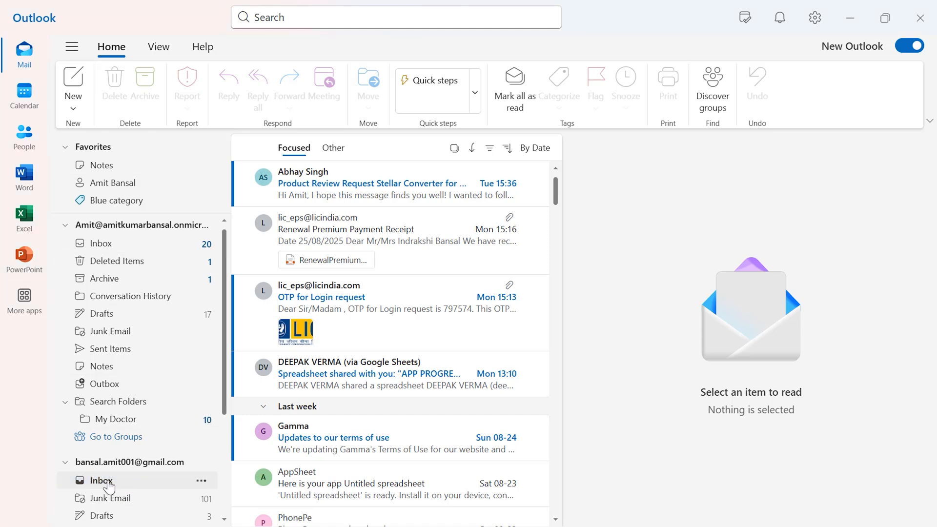
- Collapse the Last week and This month date groups, leaving Last month's messages visible
{"action": "left_click", "coordinate": [100, 480]}
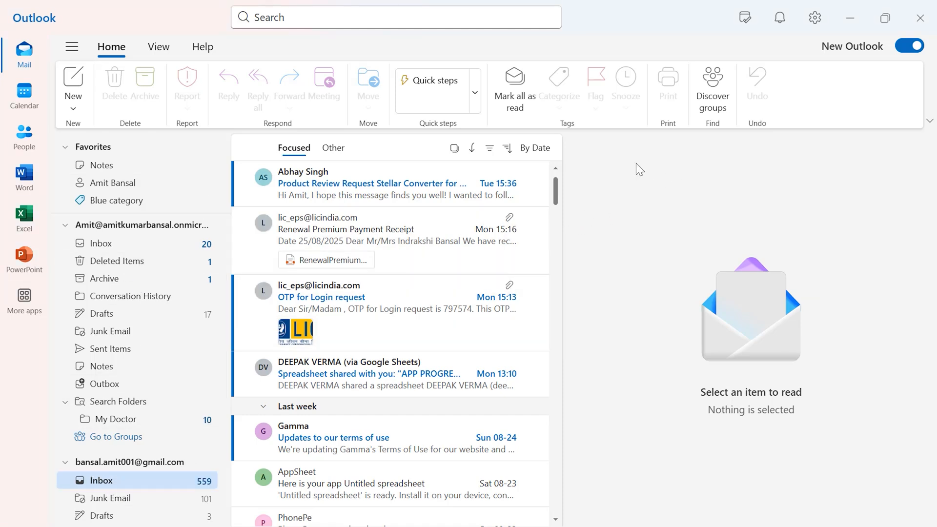
{"action": "left_click", "coordinate": [533, 148]}
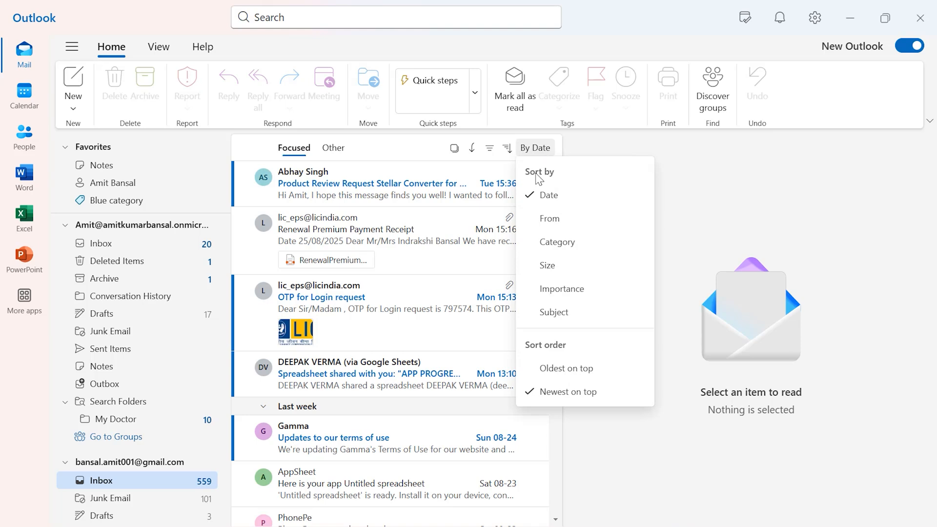
{"action": "mouse_move", "coordinate": [560, 196]}
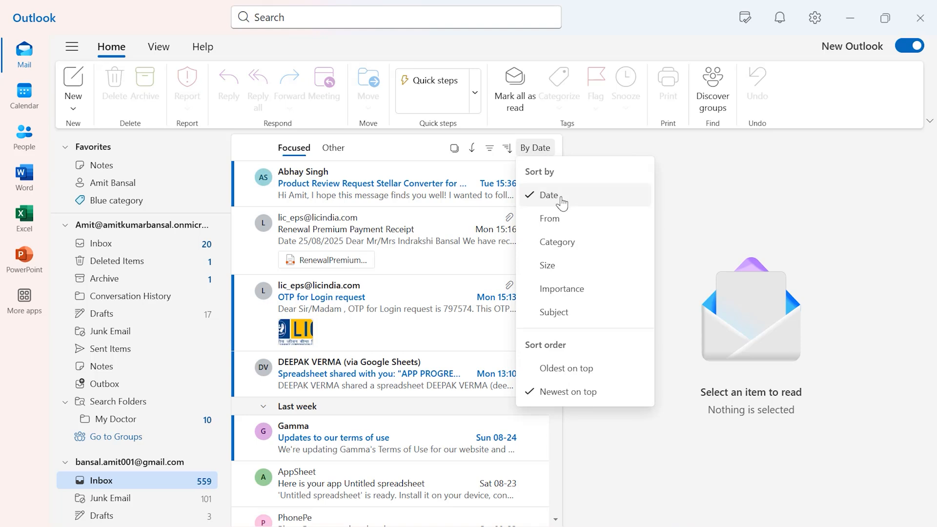
{"action": "mouse_move", "coordinate": [562, 200]}
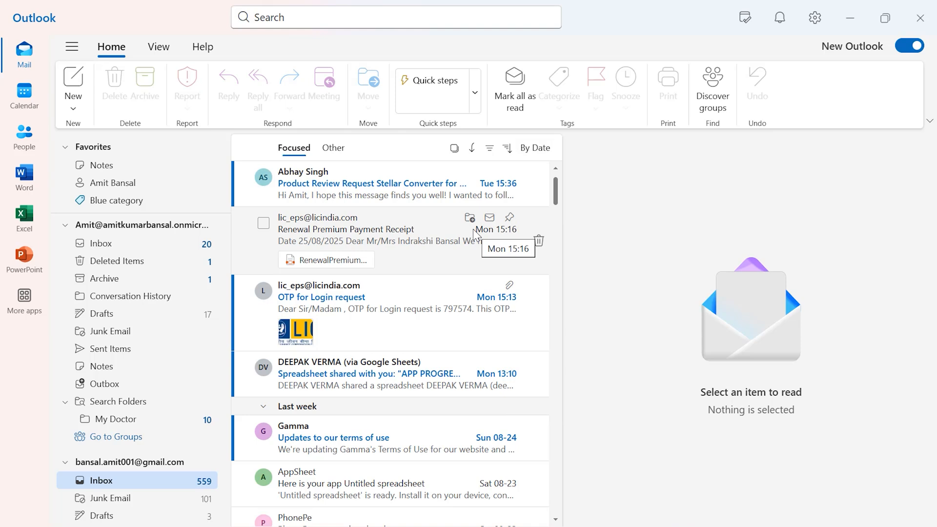
{"action": "mouse_move", "coordinate": [397, 150]}
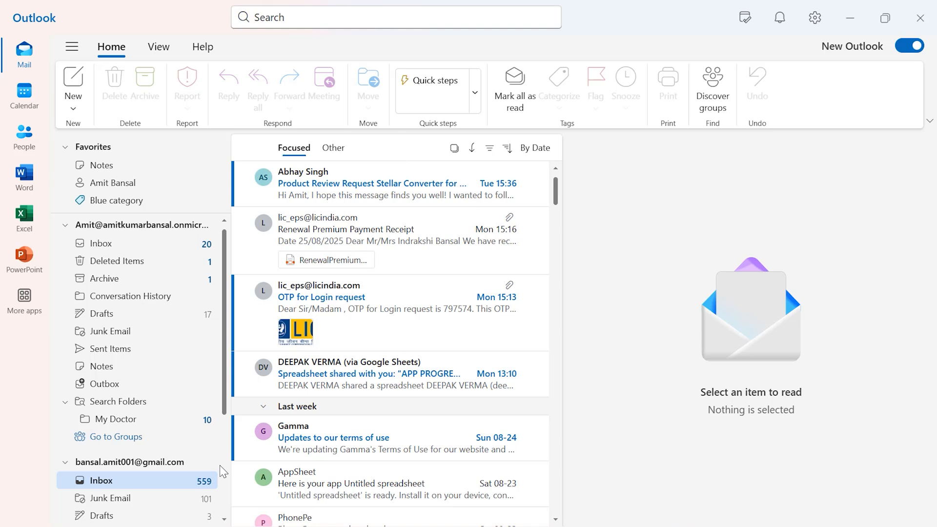
{"action": "left_click", "coordinate": [261, 407]}
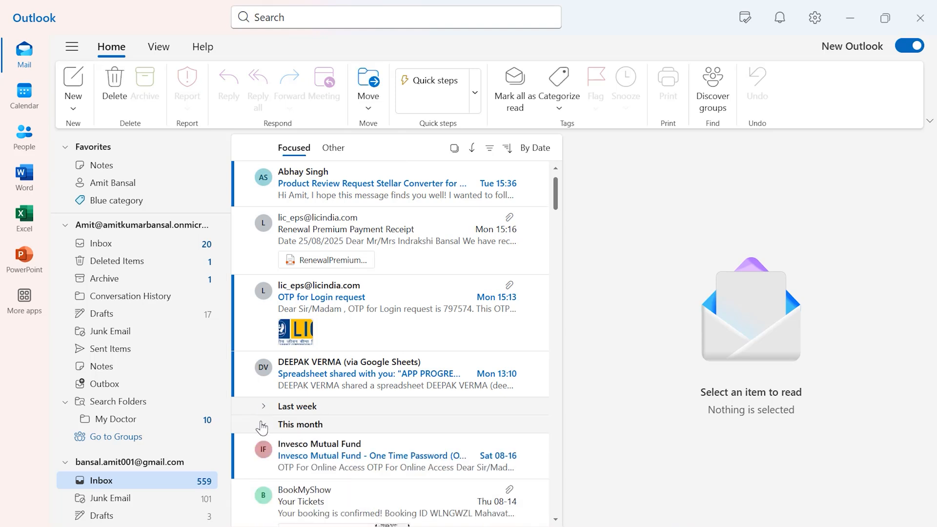
{"action": "scroll", "scroll_direction": "down", "scroll_amount": 3}
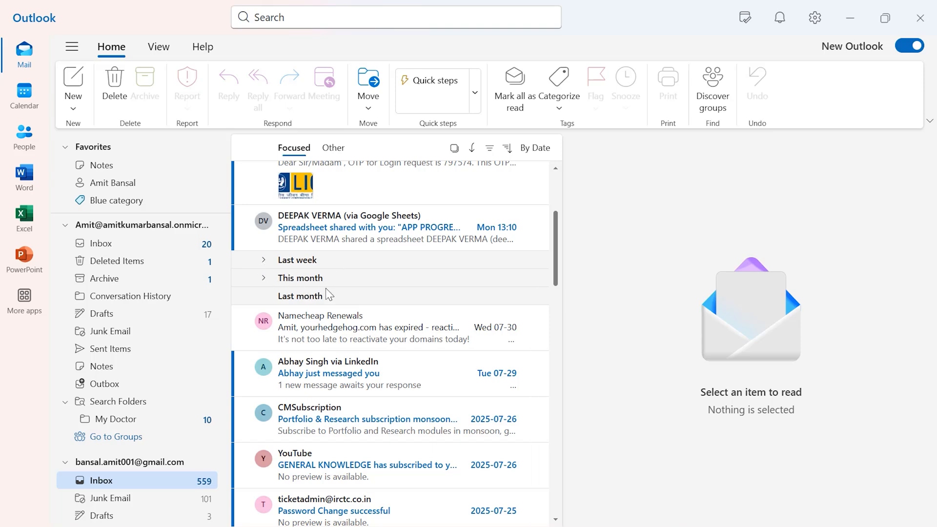
{"action": "scroll", "scroll_direction": "down", "scroll_amount": 3}
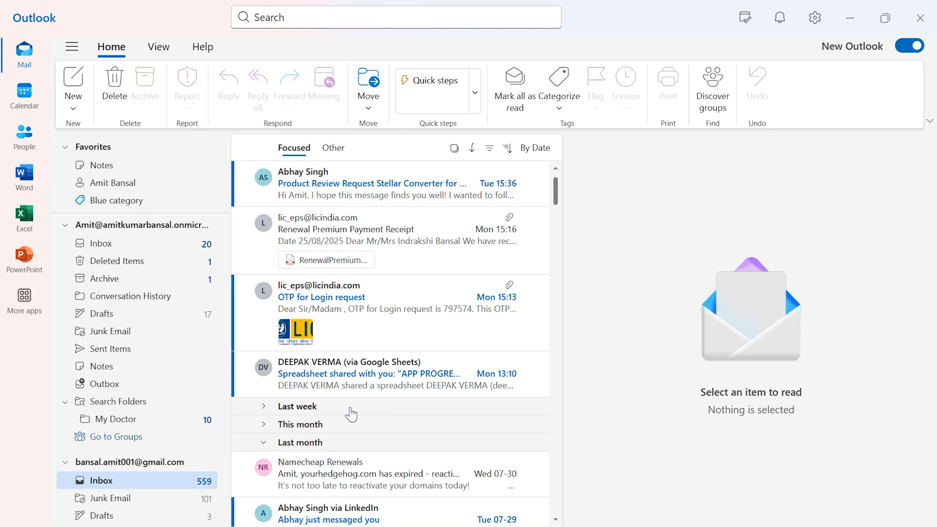
{"action": "mouse_move", "coordinate": [354, 415]}
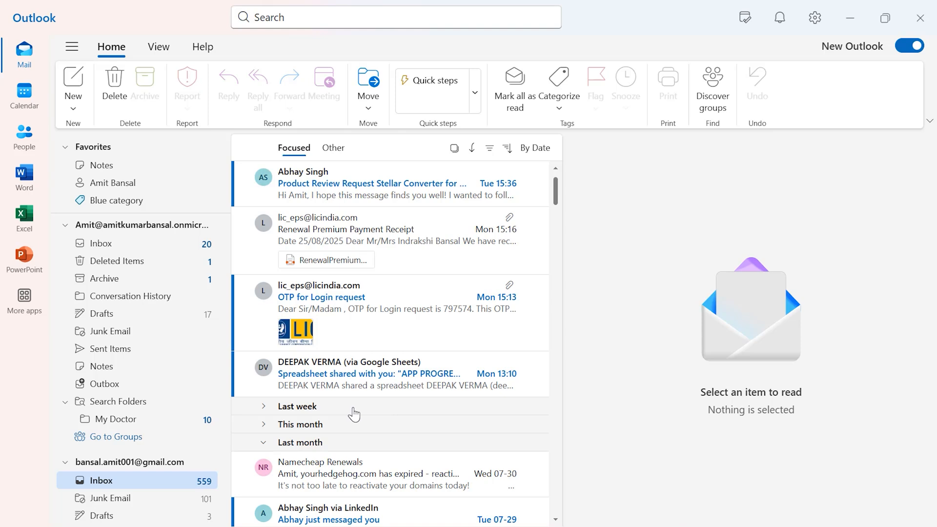
{"action": "mouse_move", "coordinate": [263, 406]}
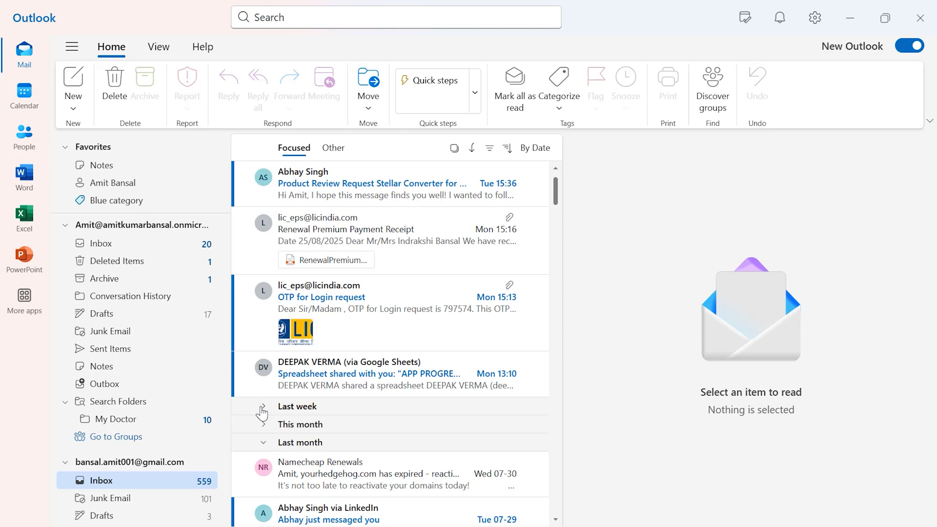
{"action": "mouse_move", "coordinate": [356, 373]}
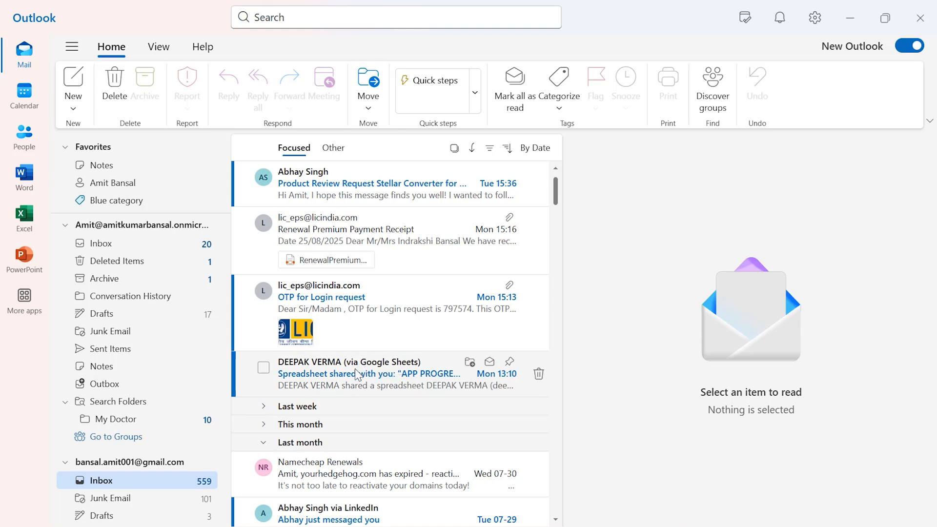
{"action": "mouse_move", "coordinate": [3, 407]}
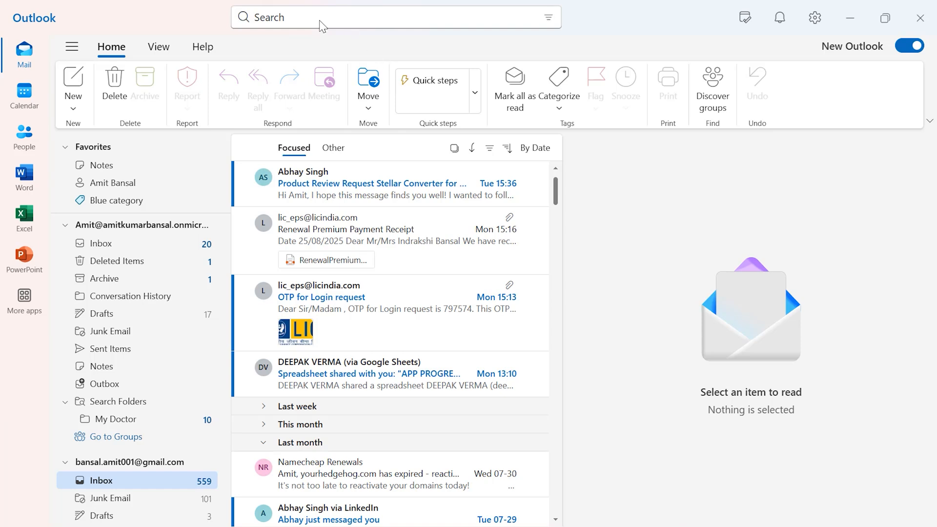
{"action": "mouse_move", "coordinate": [341, 26]}
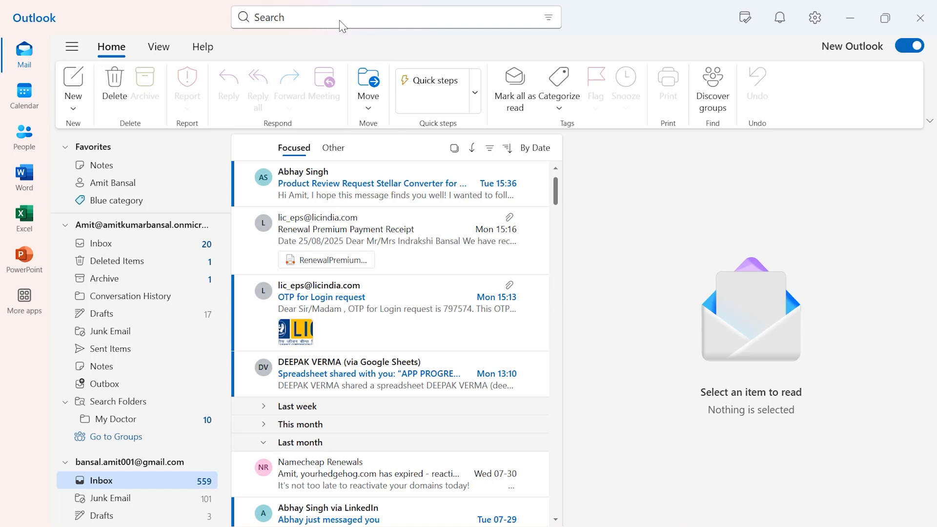
- Set the advanced search date range from 2025-08-25 to 2025-08-28
{"action": "left_click", "coordinate": [394, 16]}
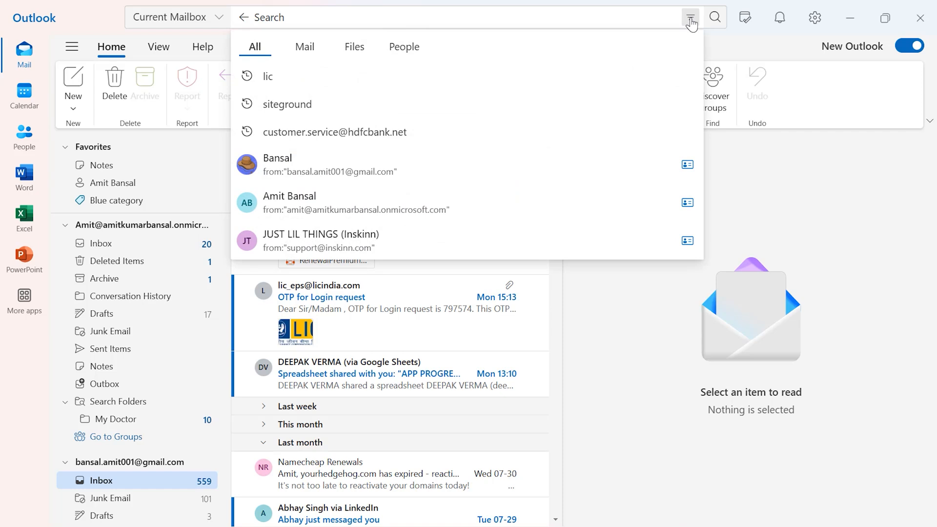
{"action": "left_click", "coordinate": [690, 17]}
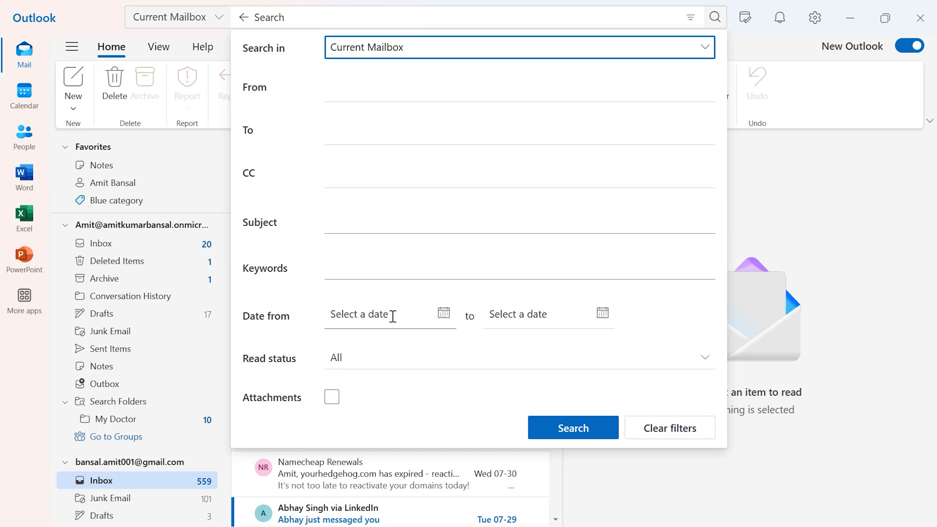
{"action": "left_click", "coordinate": [389, 314]}
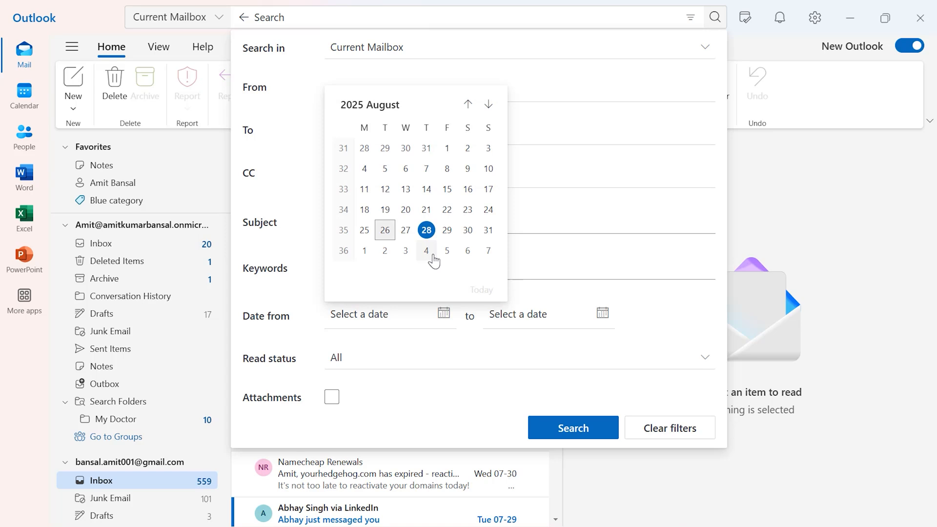
{"action": "mouse_move", "coordinate": [479, 213]}
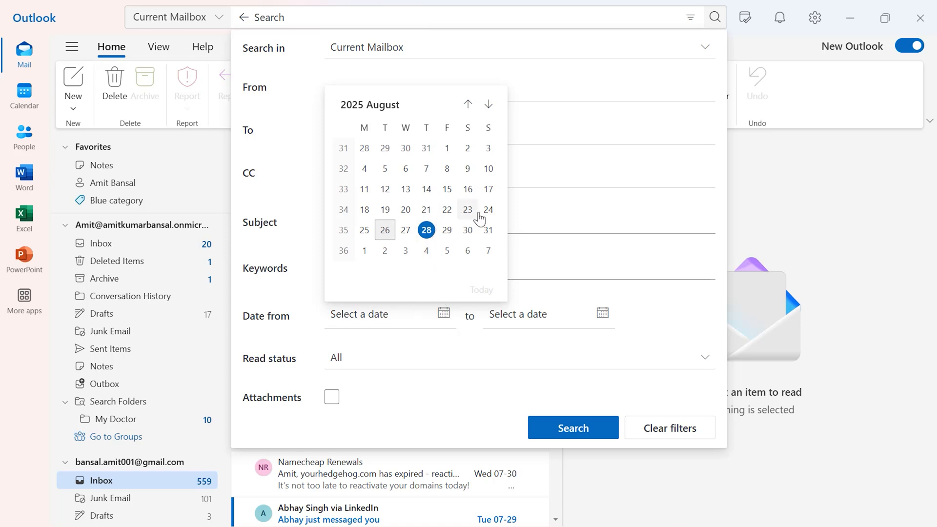
{"action": "left_click", "coordinate": [365, 230]}
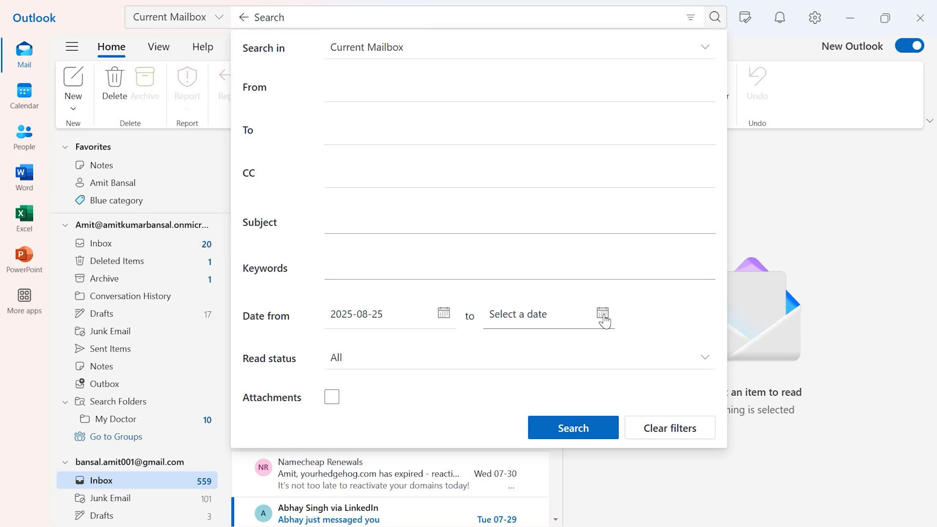
{"action": "left_click", "coordinate": [602, 314]}
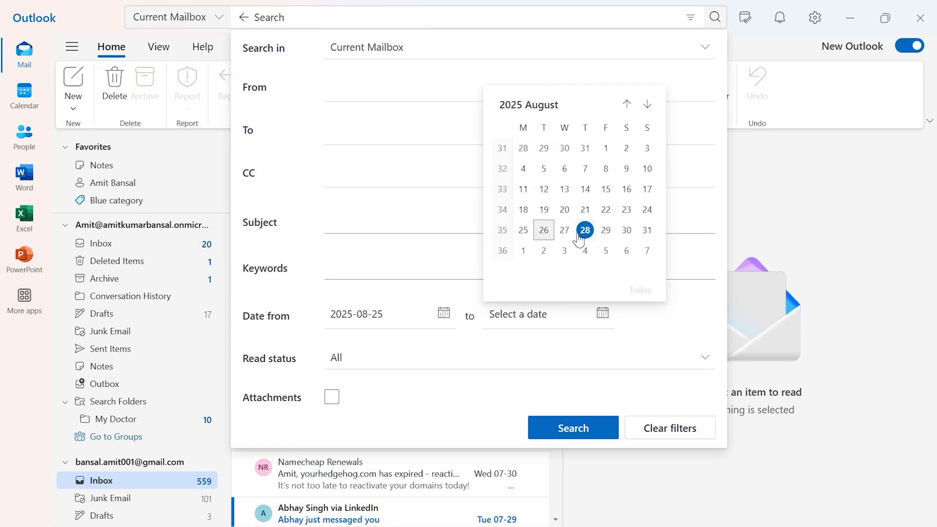
{"action": "mouse_move", "coordinate": [584, 234]}
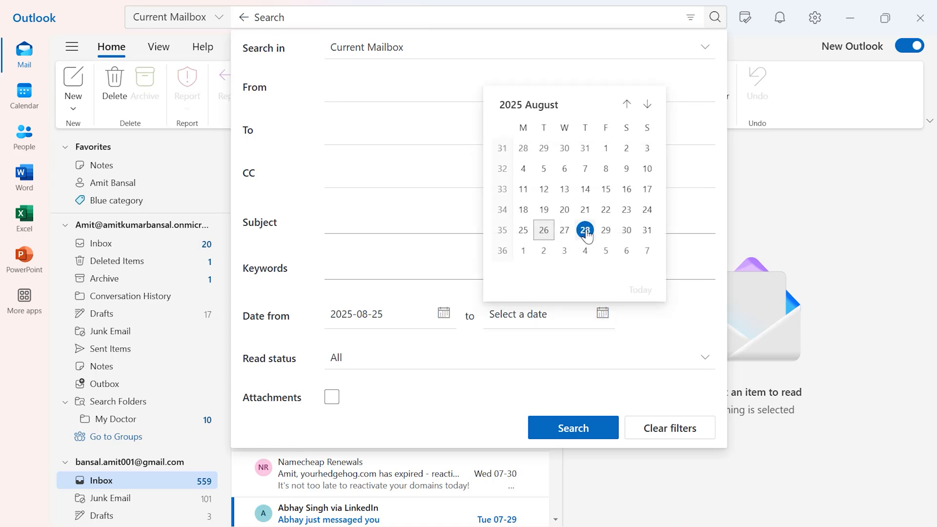
{"action": "left_click", "coordinate": [585, 230]}
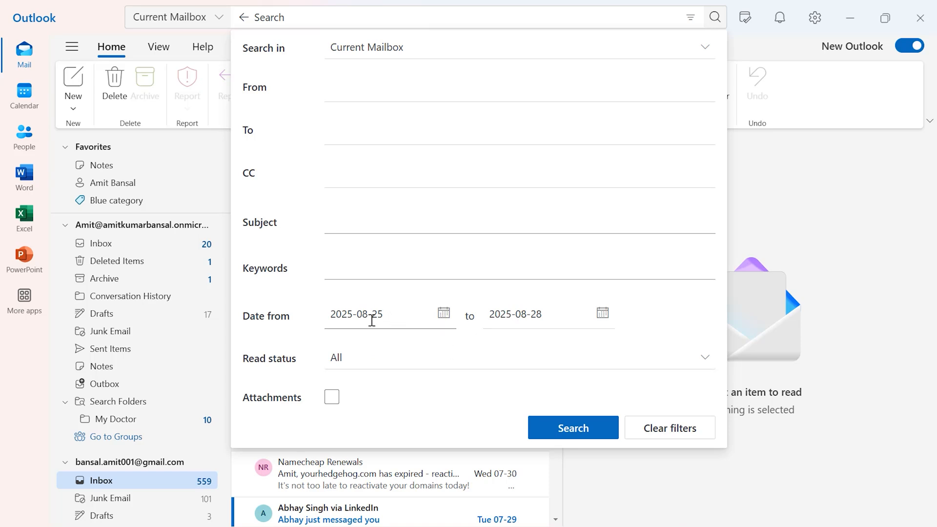
{"action": "mouse_move", "coordinate": [500, 418]}
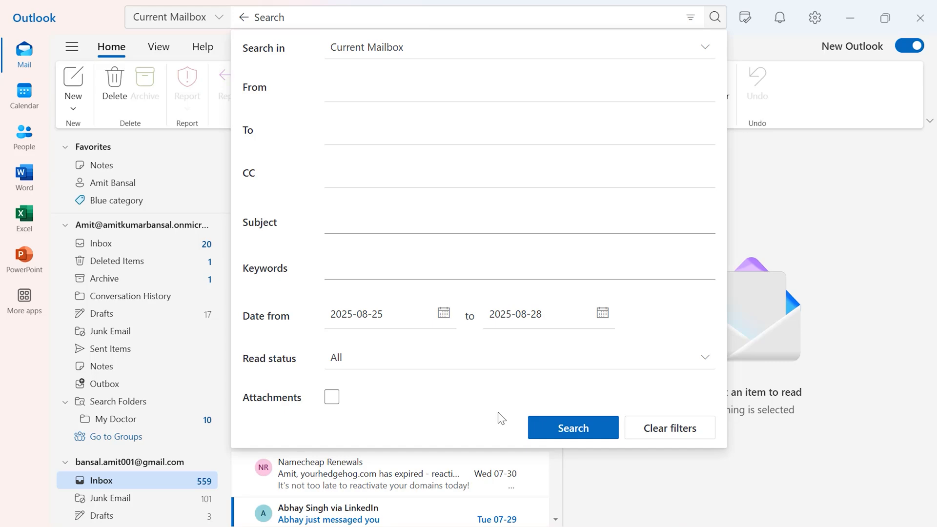
- Run the 2025-08-25 to 2025-08-28 search, browse results, then return to the Inbox
{"action": "left_click", "coordinate": [572, 428]}
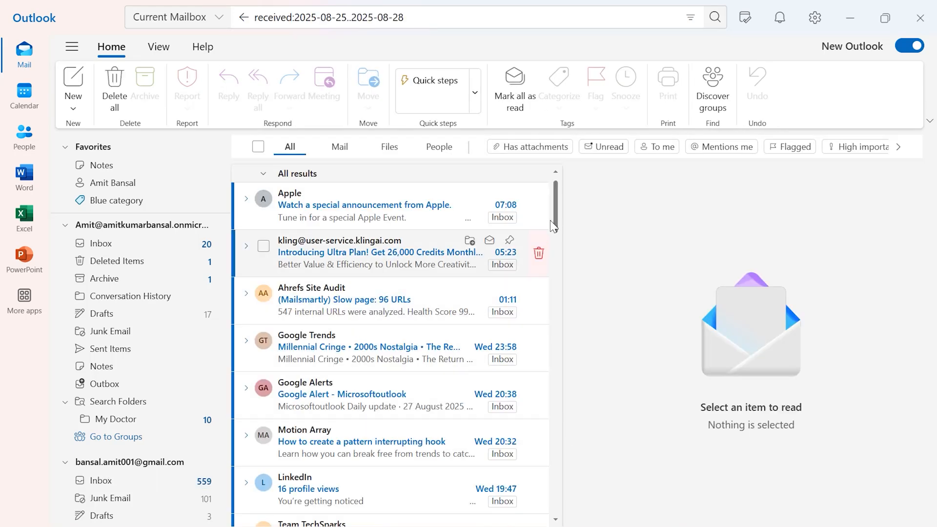
{"action": "scroll", "scroll_direction": "down", "scroll_amount": 3}
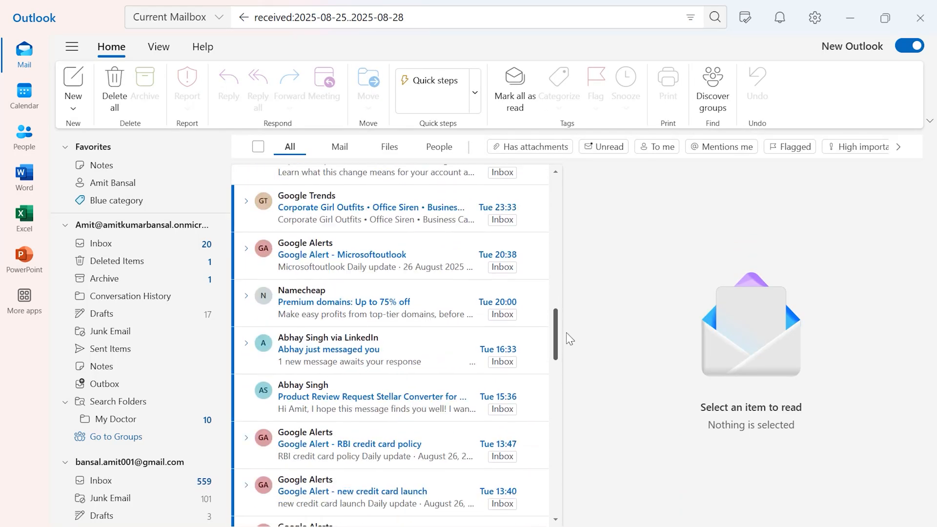
{"action": "scroll", "scroll_direction": "down", "scroll_amount": 3}
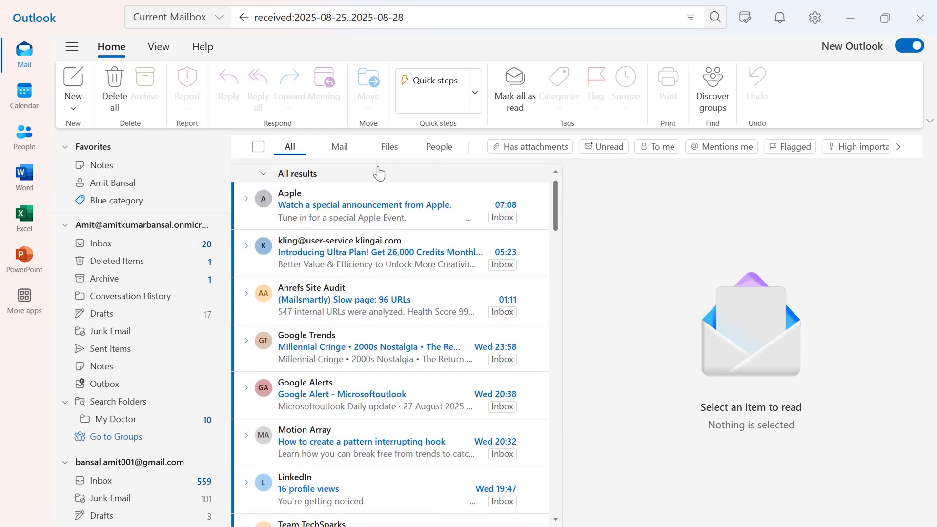
{"action": "mouse_move", "coordinate": [805, 160]}
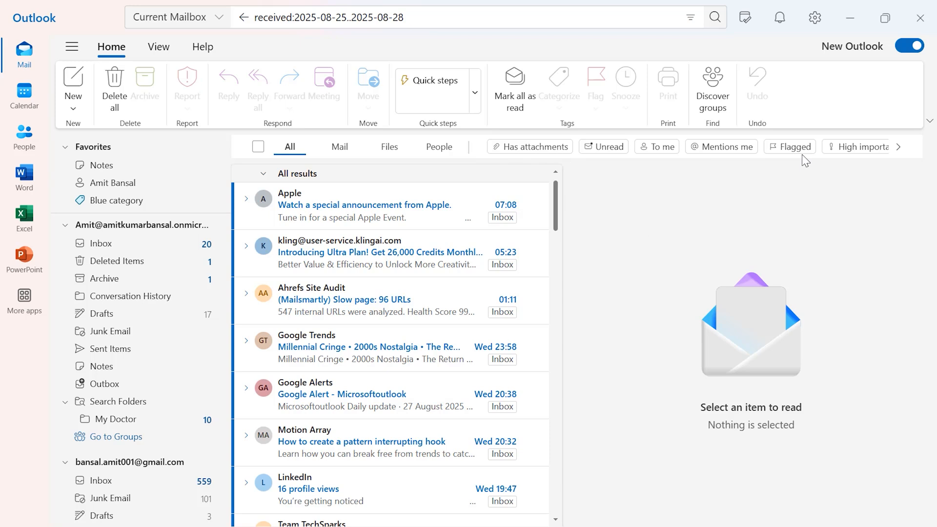
{"action": "mouse_move", "coordinate": [530, 146]}
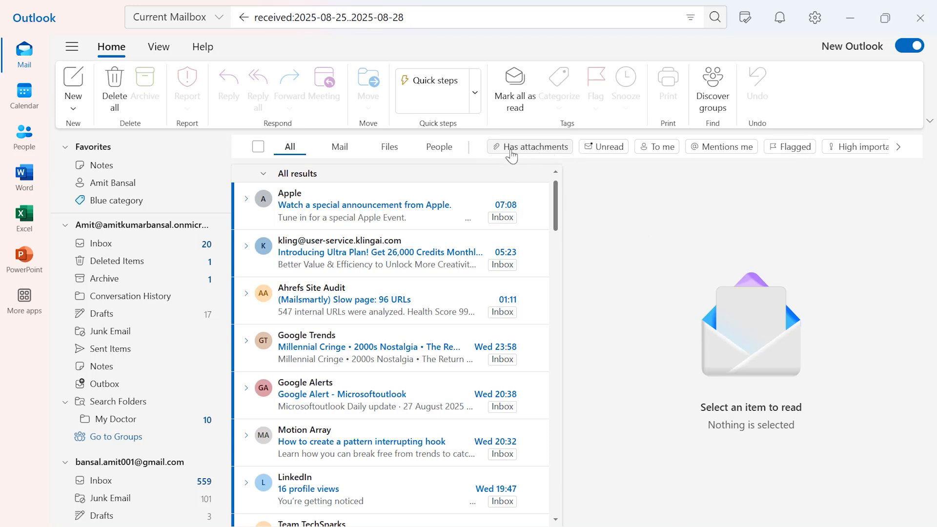
{"action": "mouse_move", "coordinate": [657, 146]}
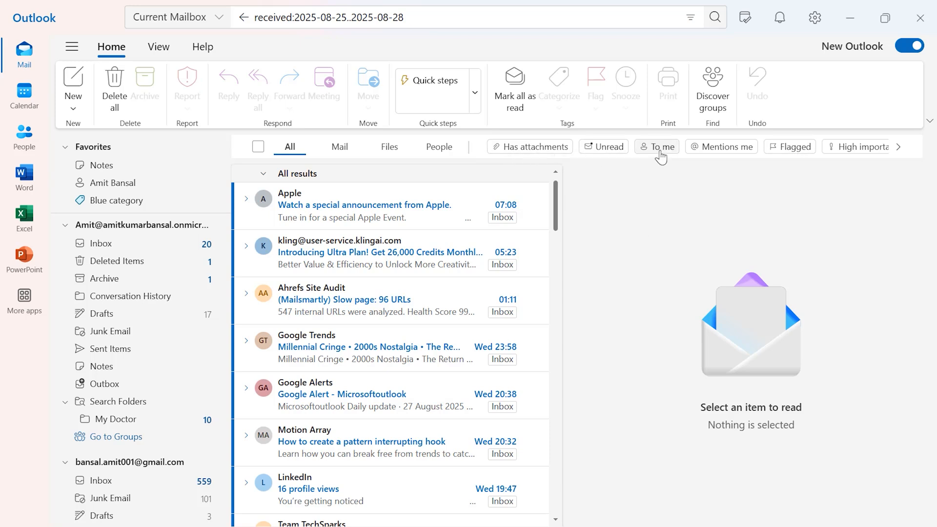
{"action": "mouse_move", "coordinate": [794, 147]}
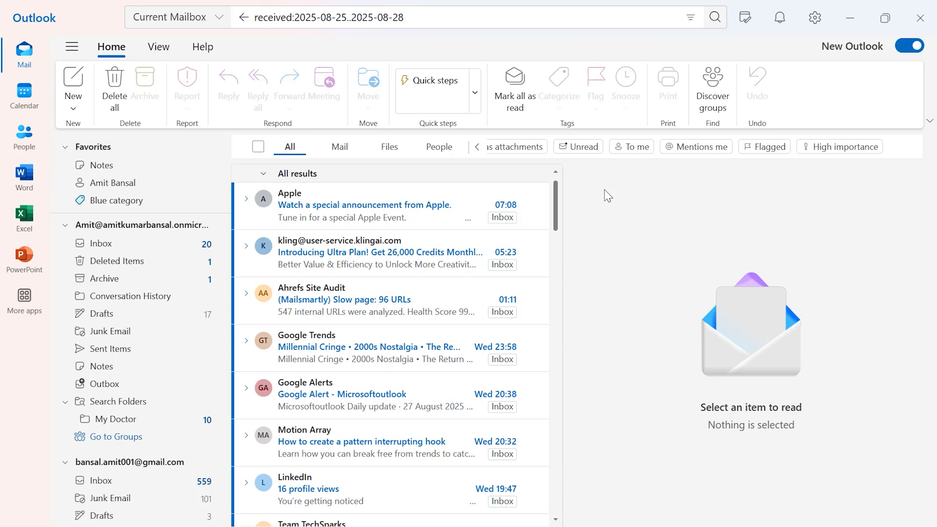
{"action": "left_click", "coordinate": [101, 480]}
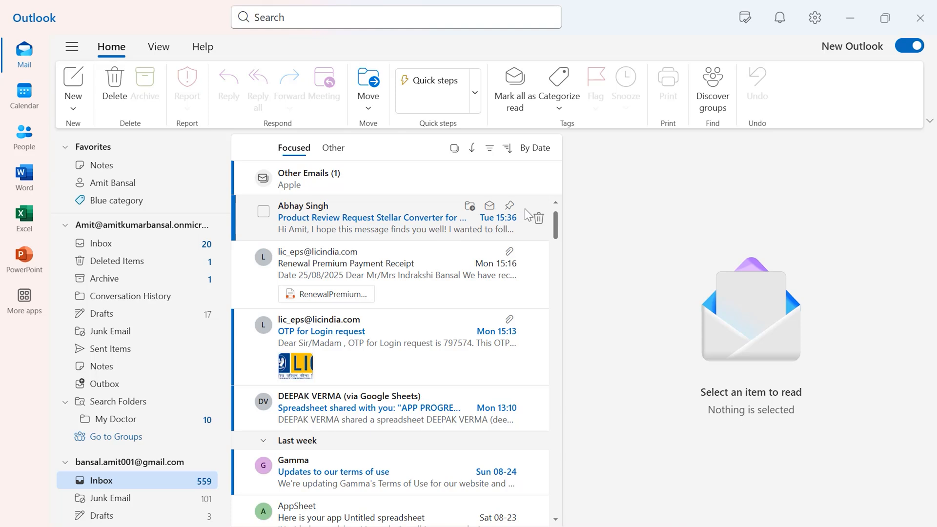
- Sort the Inbox by Subject, with no-subject messages listed first
{"action": "left_click", "coordinate": [535, 147]}
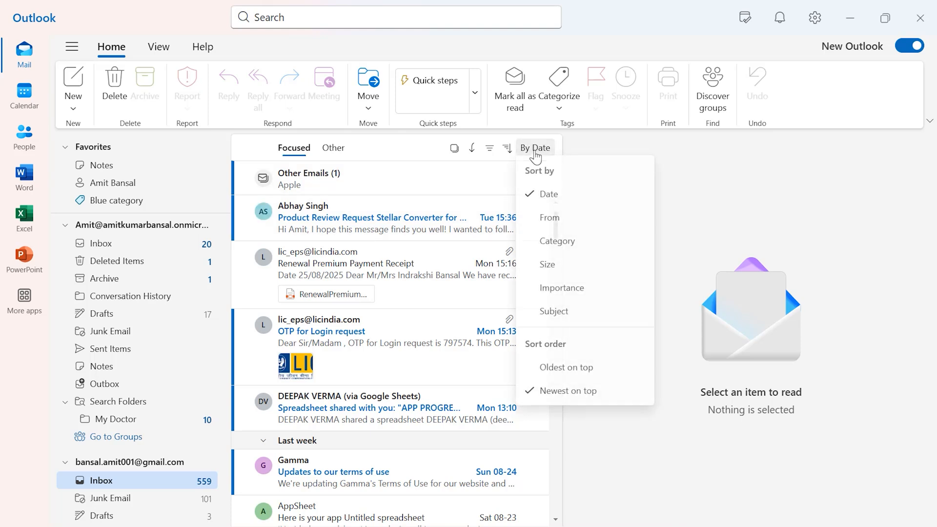
{"action": "mouse_move", "coordinate": [561, 288]}
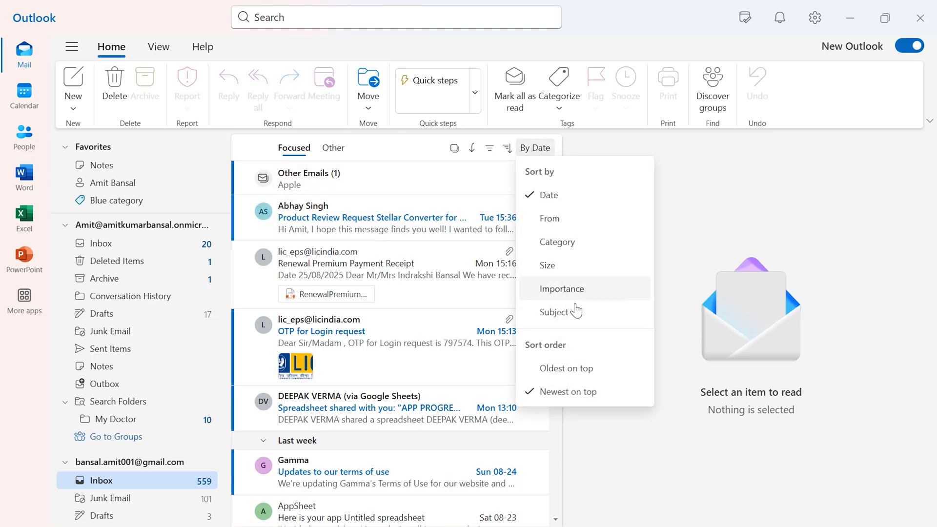
{"action": "left_click", "coordinate": [556, 311]}
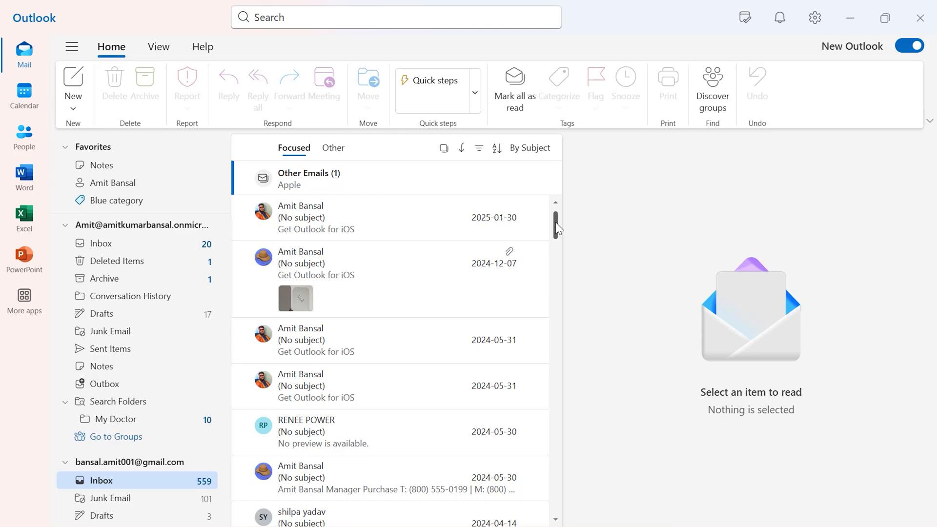
{"action": "scroll", "scroll_direction": "down", "scroll_amount": 3}
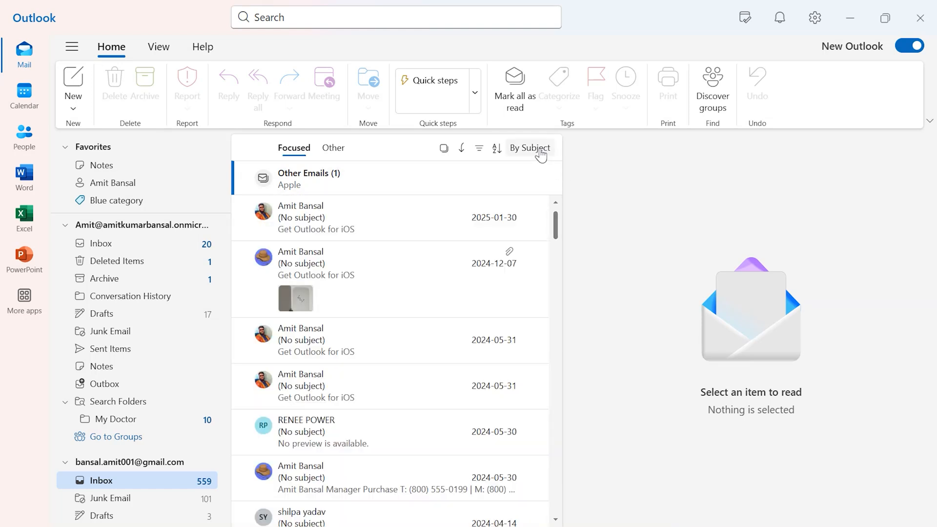
{"action": "left_click", "coordinate": [529, 148]}
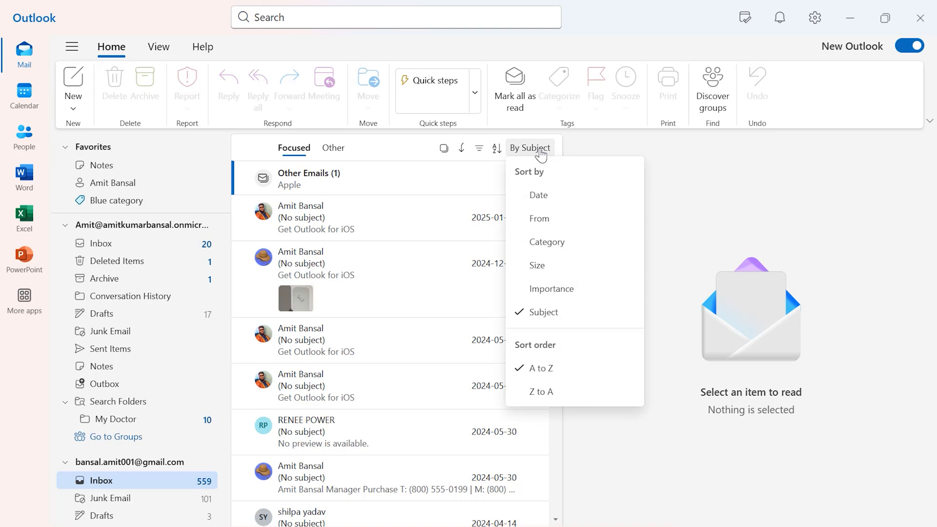
{"action": "mouse_move", "coordinate": [565, 226]}
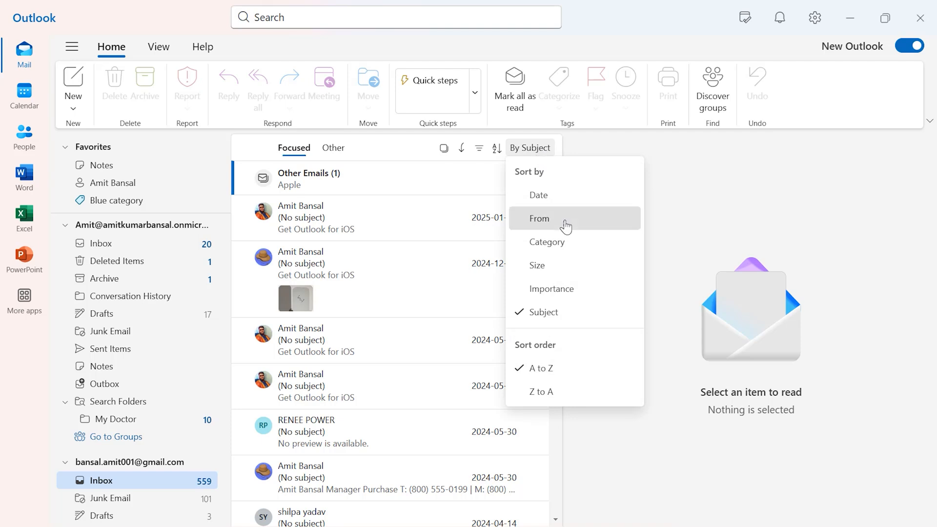
{"action": "left_click", "coordinate": [539, 218]}
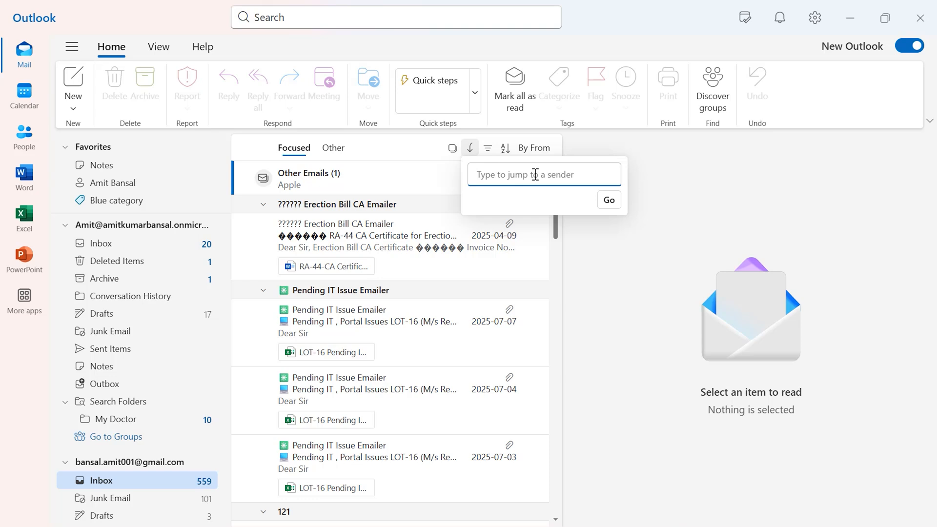
{"action": "left_click", "coordinate": [329, 392]}
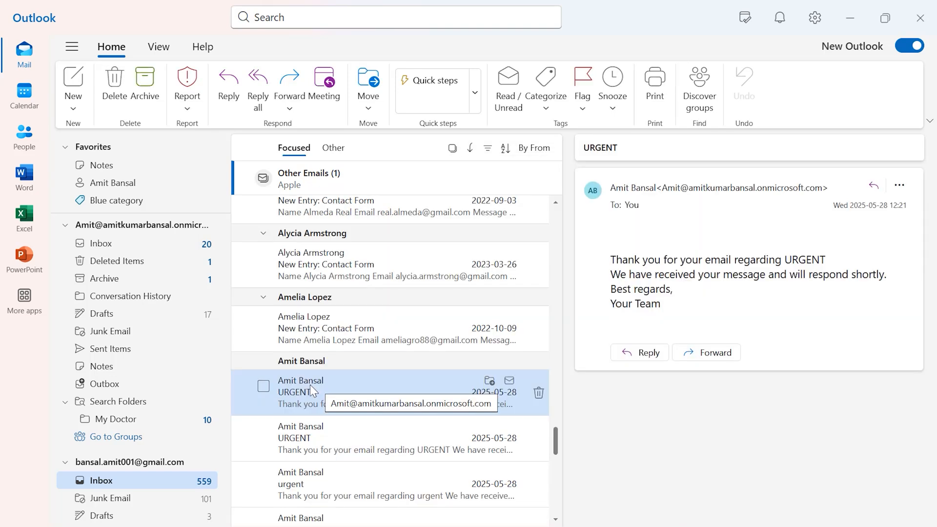
{"action": "mouse_move", "coordinate": [581, 419]}
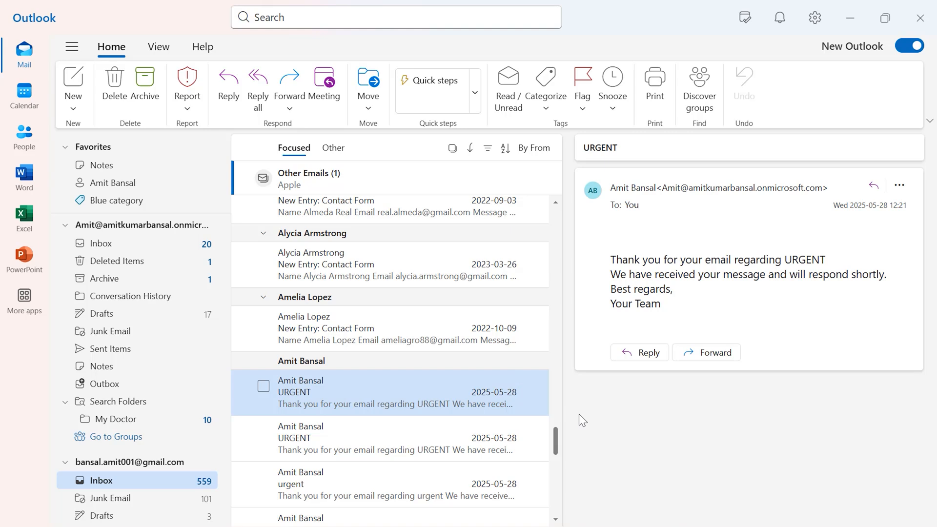
{"action": "mouse_move", "coordinate": [483, 148]}
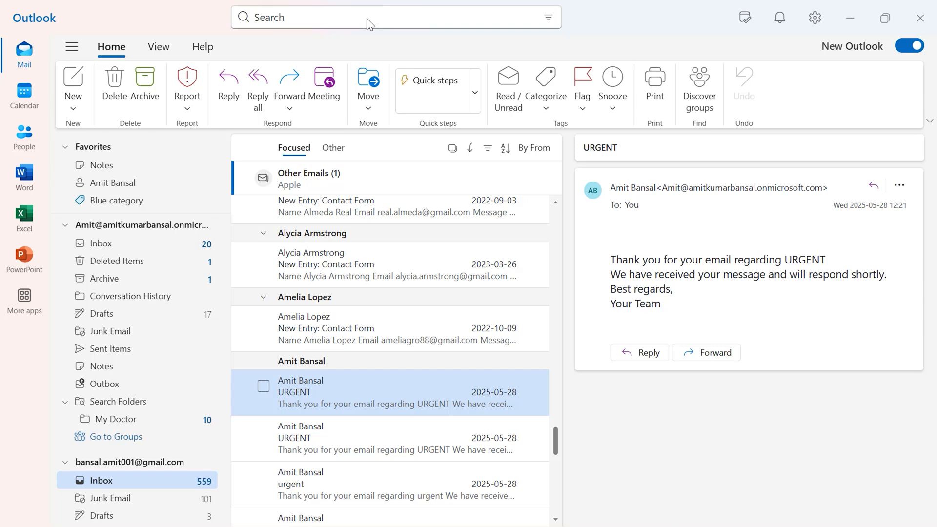
{"action": "left_click", "coordinate": [394, 17]}
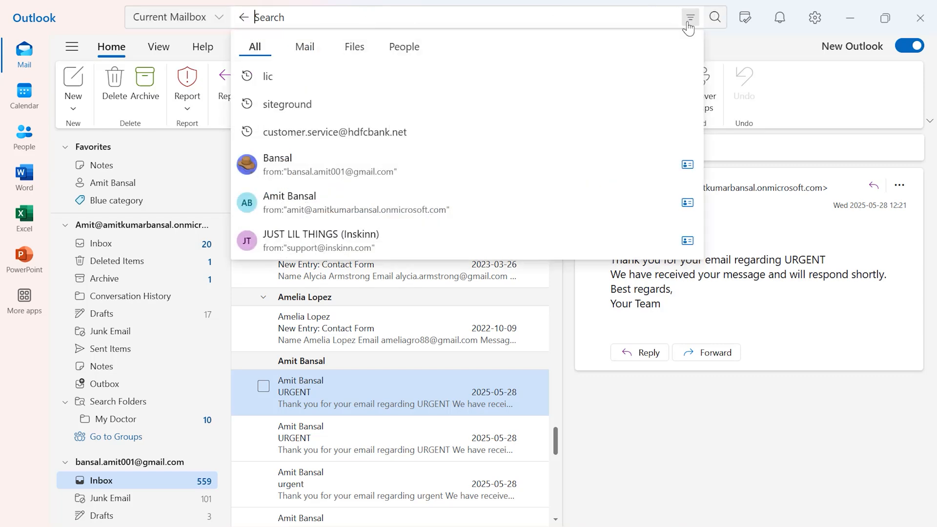
{"action": "left_click", "coordinate": [690, 16]}
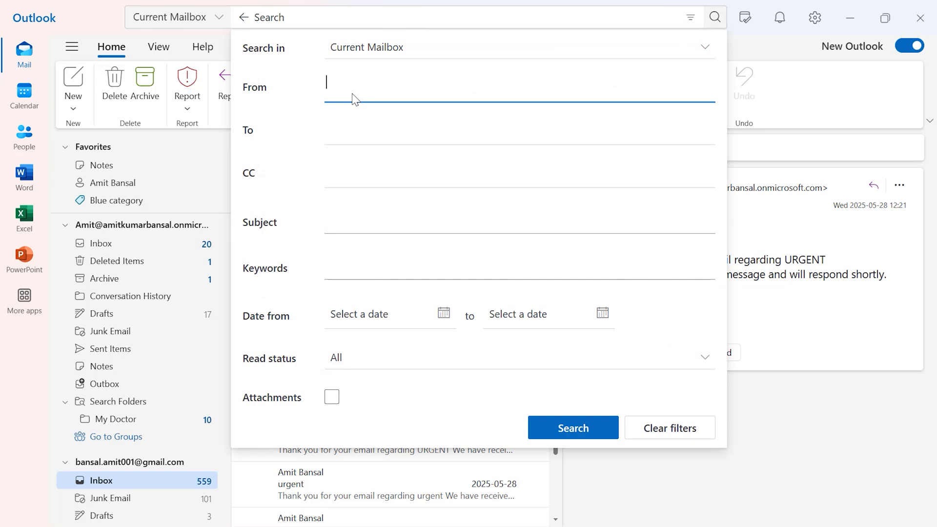
{"action": "type", "text": "am"}
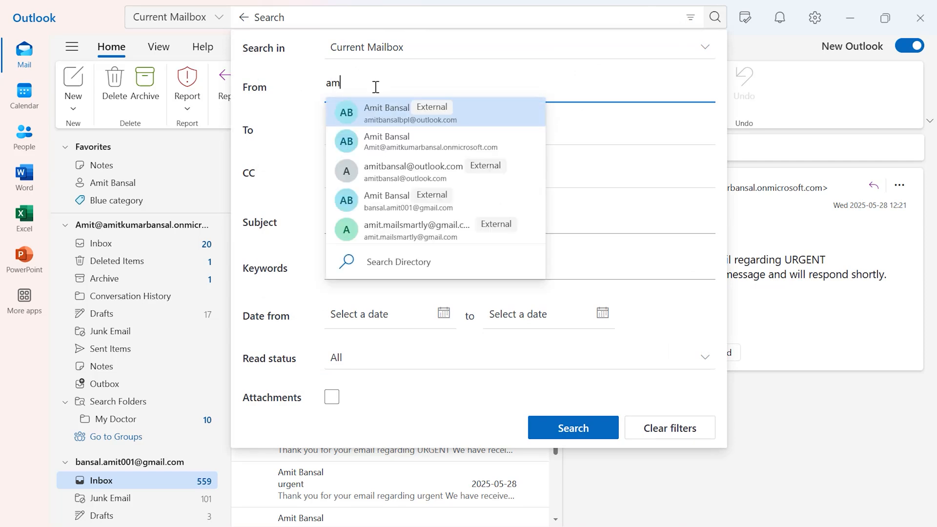
{"action": "left_click", "coordinate": [386, 113]}
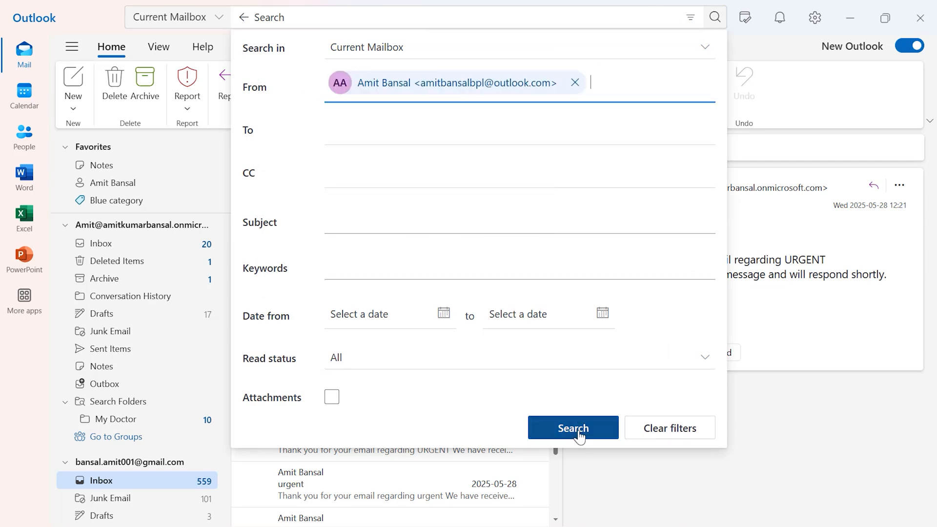
{"action": "left_click", "coordinate": [572, 428]}
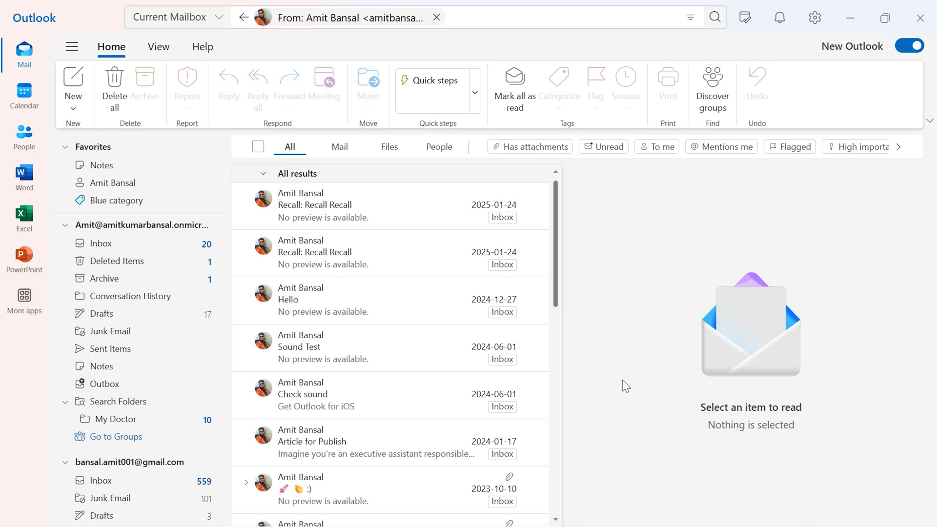
{"action": "scroll", "scroll_direction": "down", "scroll_amount": 3}
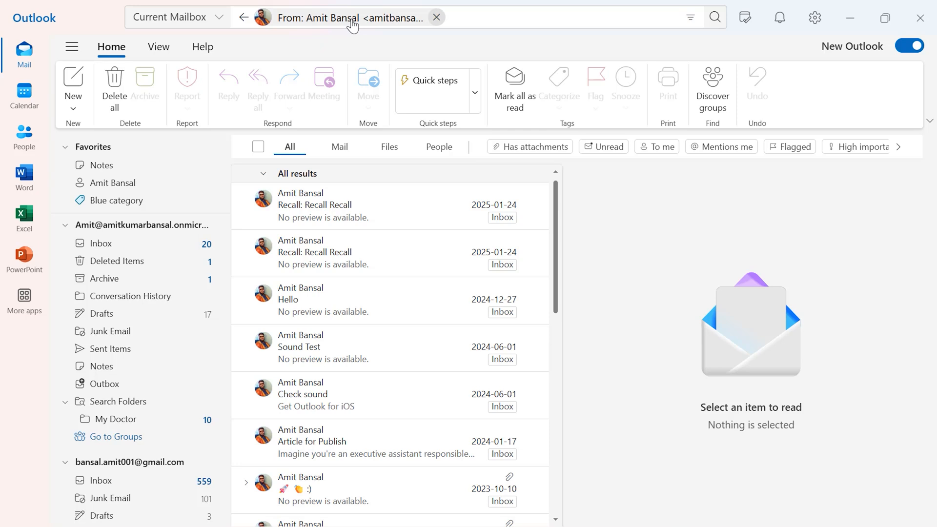
{"action": "left_click", "coordinate": [335, 18]}
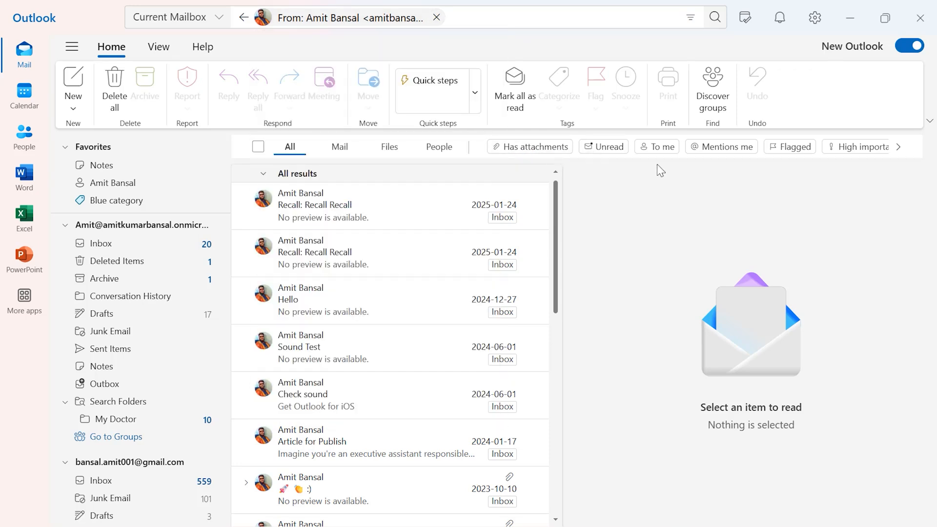
{"action": "mouse_move", "coordinate": [674, 203]}
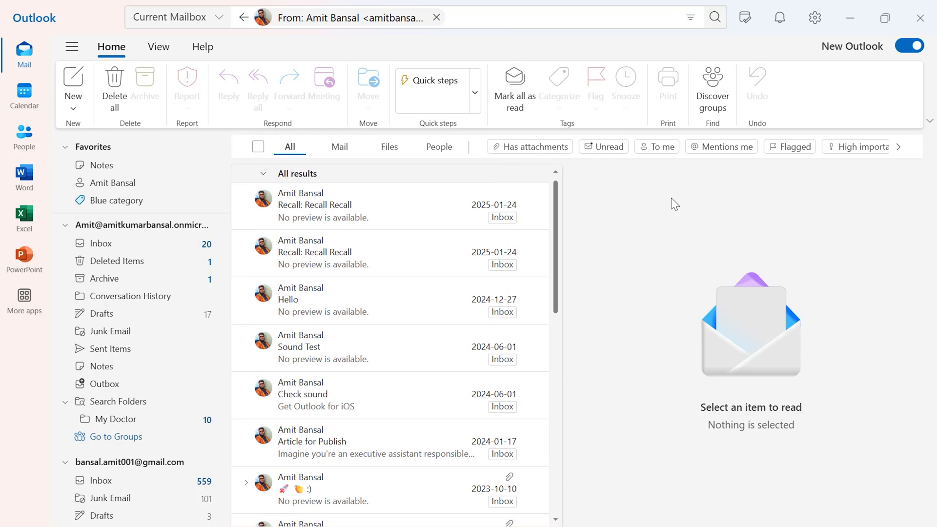
{"action": "mouse_move", "coordinate": [680, 202]}
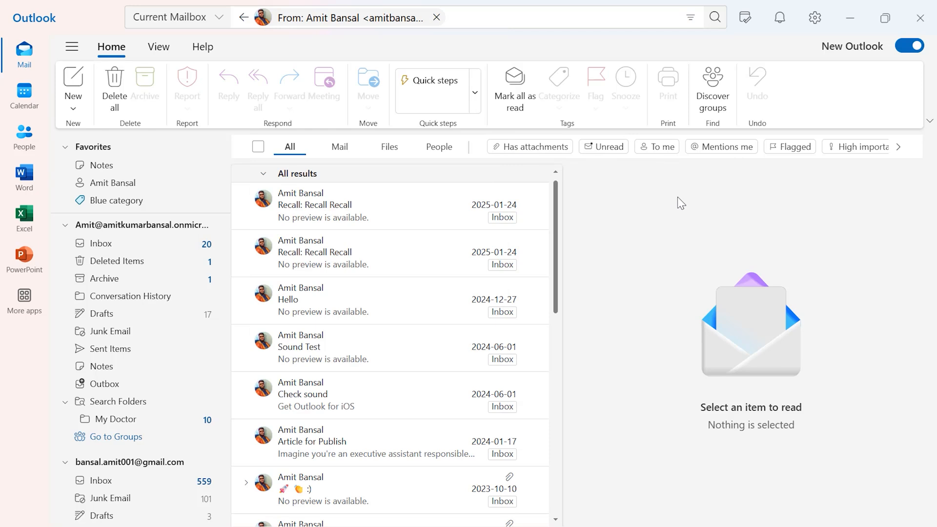
{"action": "mouse_move", "coordinate": [536, 146]}
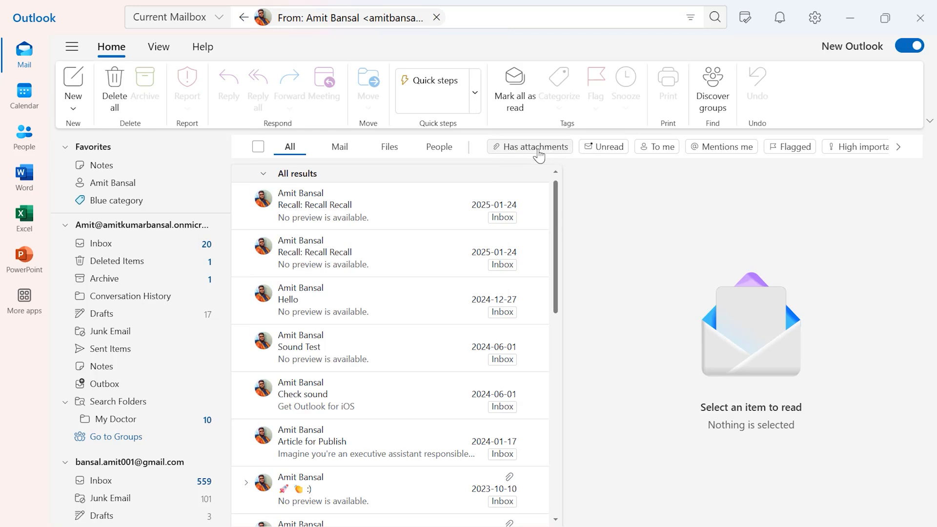
{"action": "left_click", "coordinate": [531, 147]}
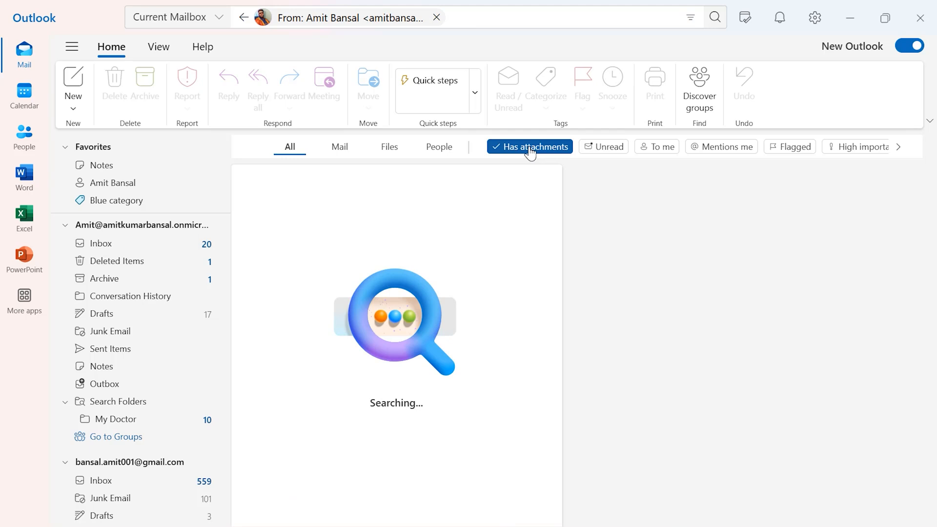
{"action": "left_click", "coordinate": [530, 147]}
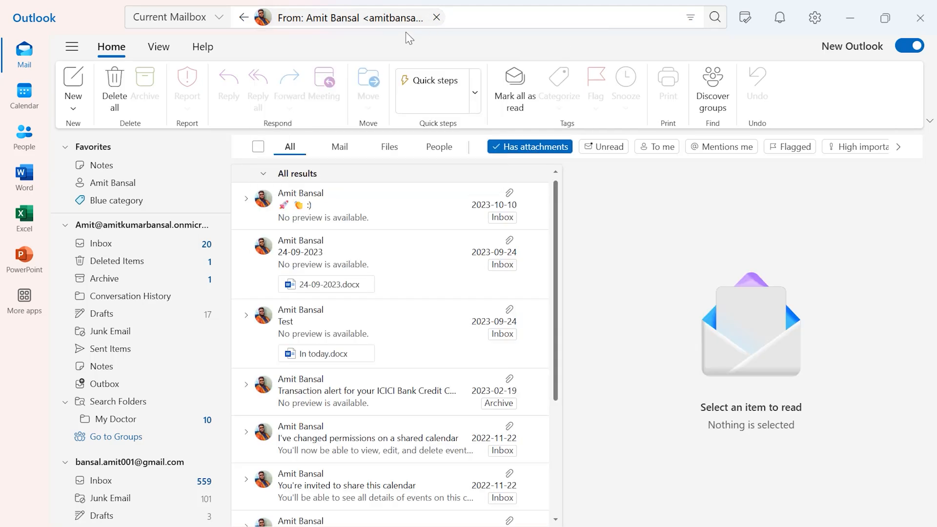
{"action": "left_click", "coordinate": [332, 18]}
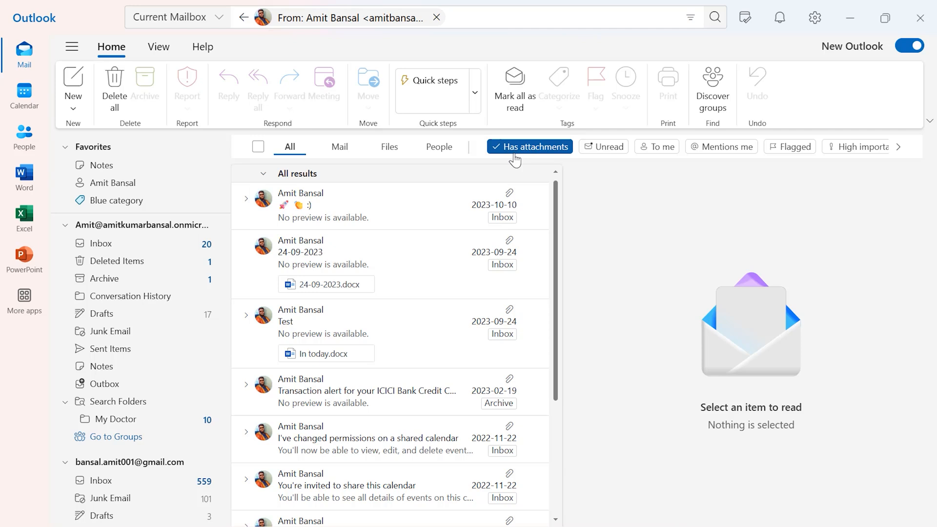
{"action": "mouse_move", "coordinate": [472, 404]}
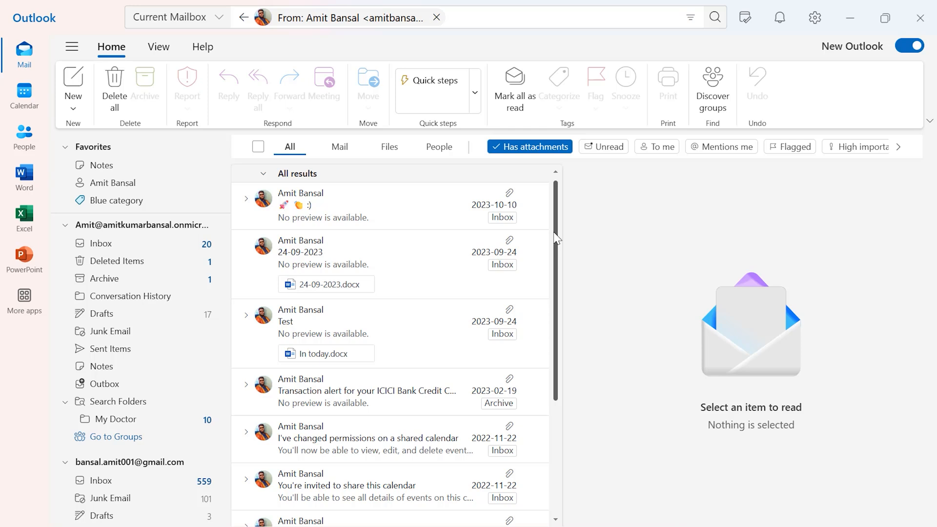
{"action": "mouse_move", "coordinate": [688, 383]}
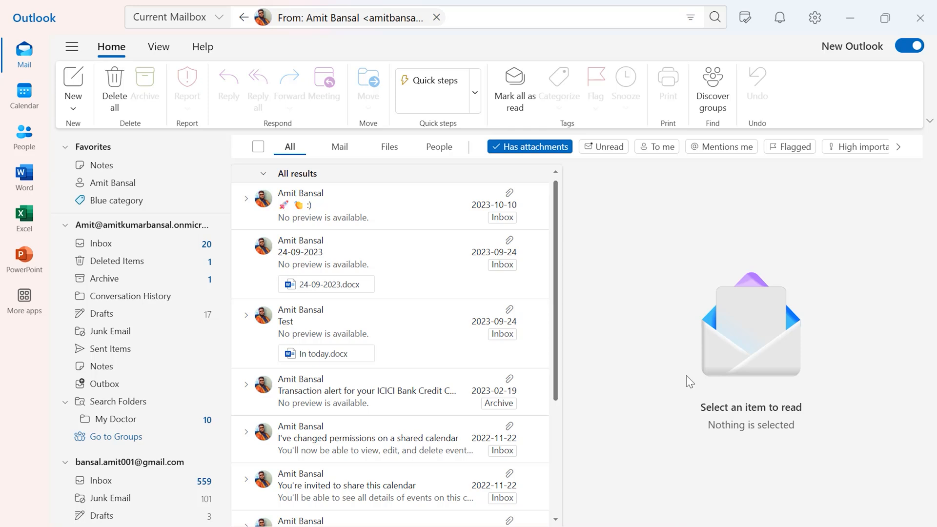